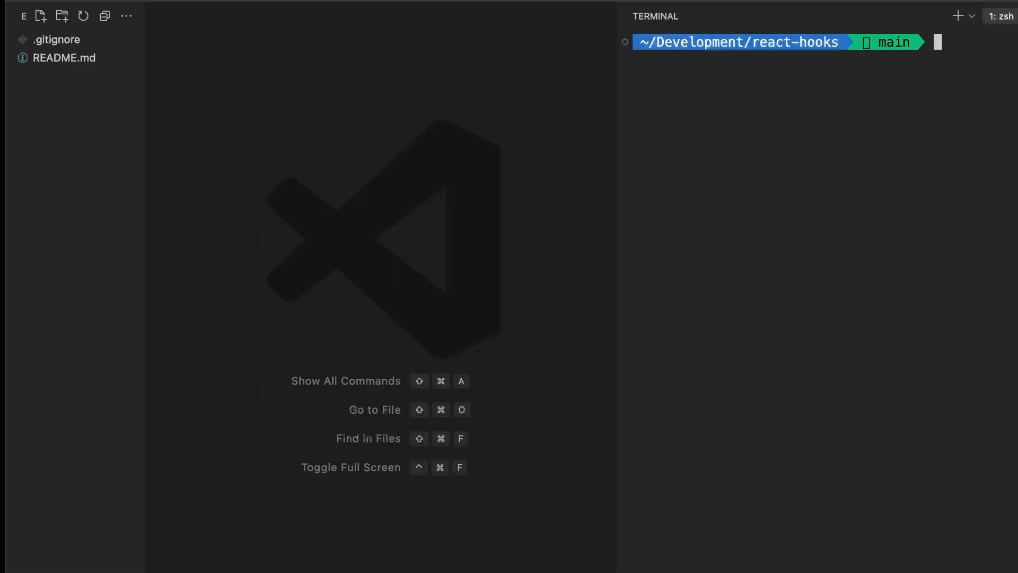
Run npm create vite@latest and confirm installing the create-vite package.
{"action": "type", "text": "npm run dev"}
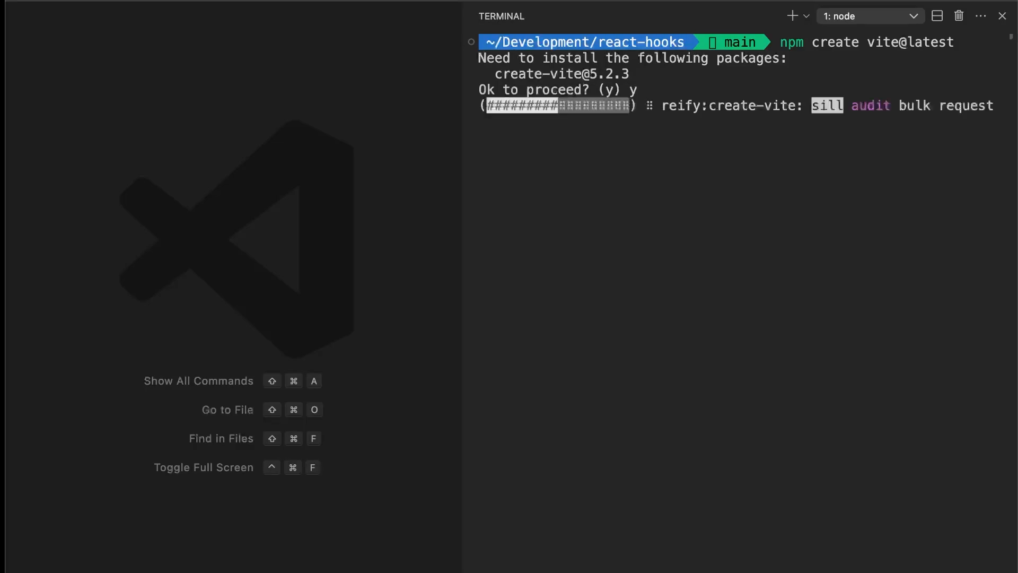
Scaffold react-hooks as a React JavaScript Vite app and install its 279 packages.
{"action": "type", "text": "react-hooks"}
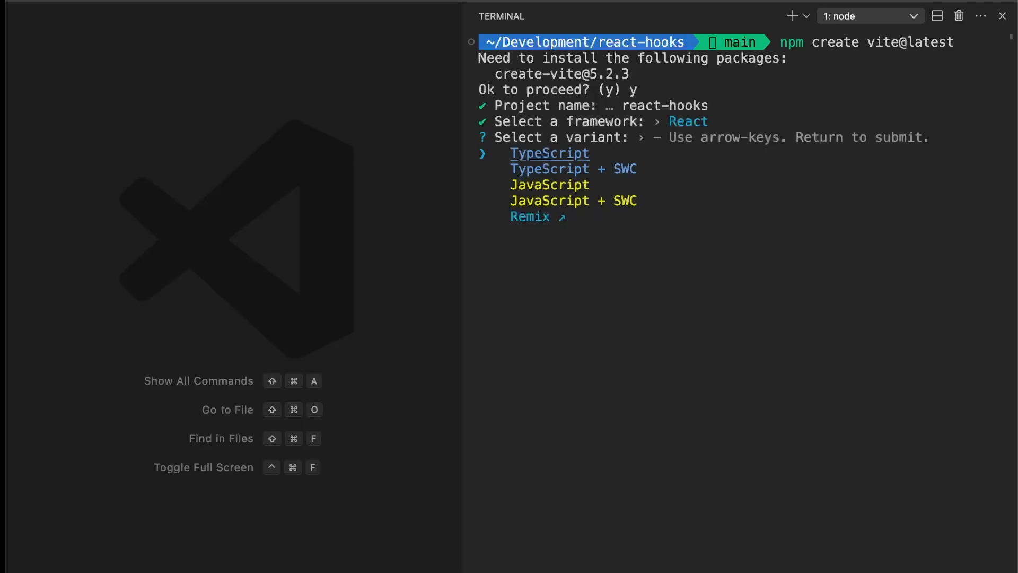
{"action": "key", "text": "Down"}
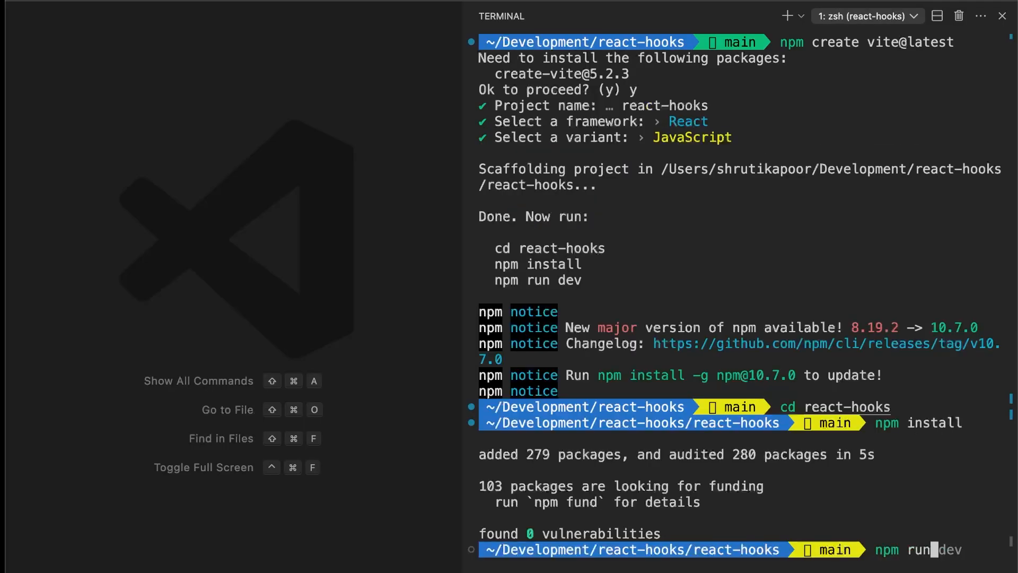
Start the Vite dev server and open localhost:5173 in a browser beside the editor.
{"action": "key", "text": "enter"}
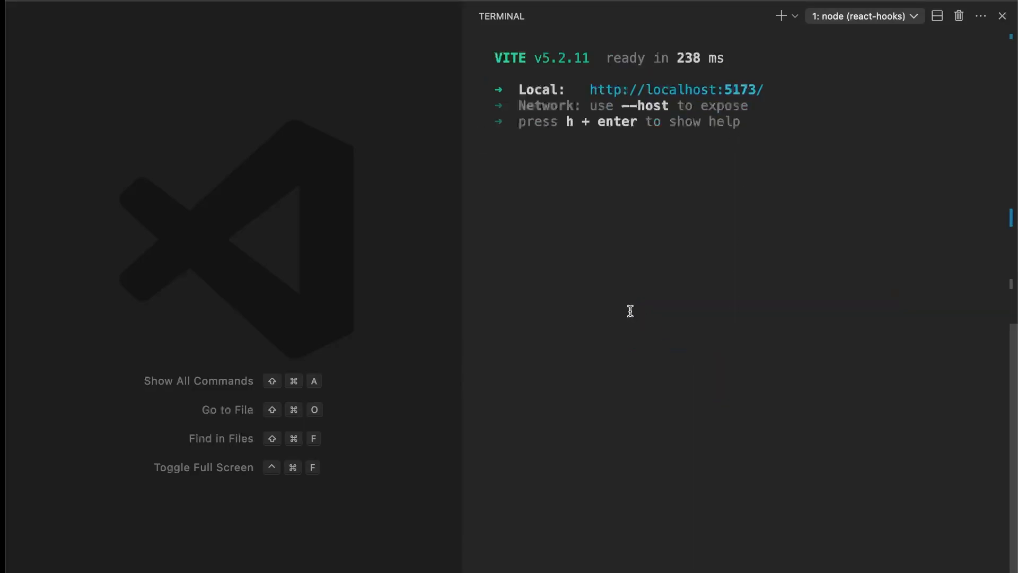
{"action": "double_click", "coordinate": [675, 90]}
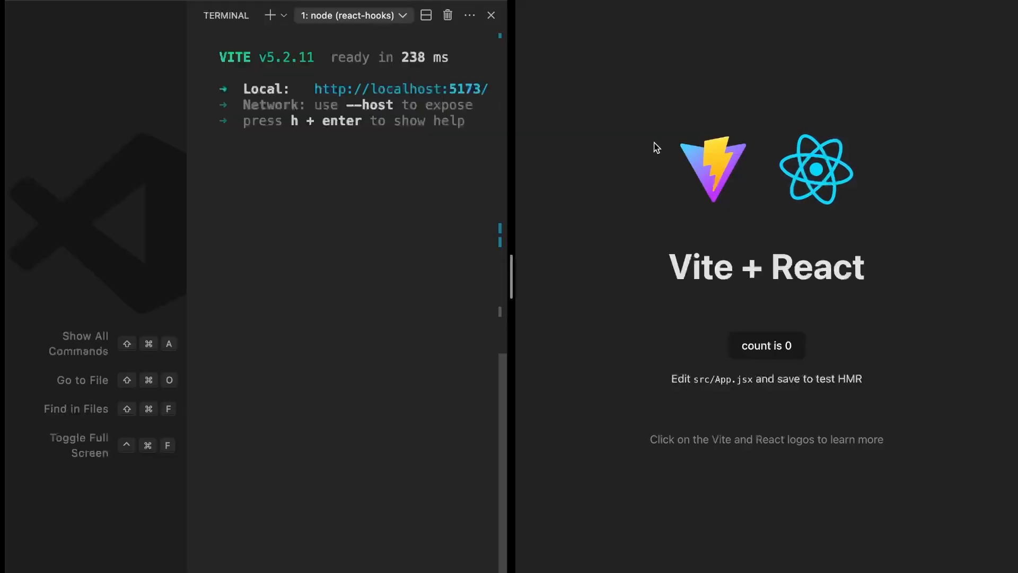
Drag the window divider to widen VS Code beside the Chrome preview.
{"action": "left_click_drag", "start_coordinate": [512, 260], "coordinate": [620, 259]}
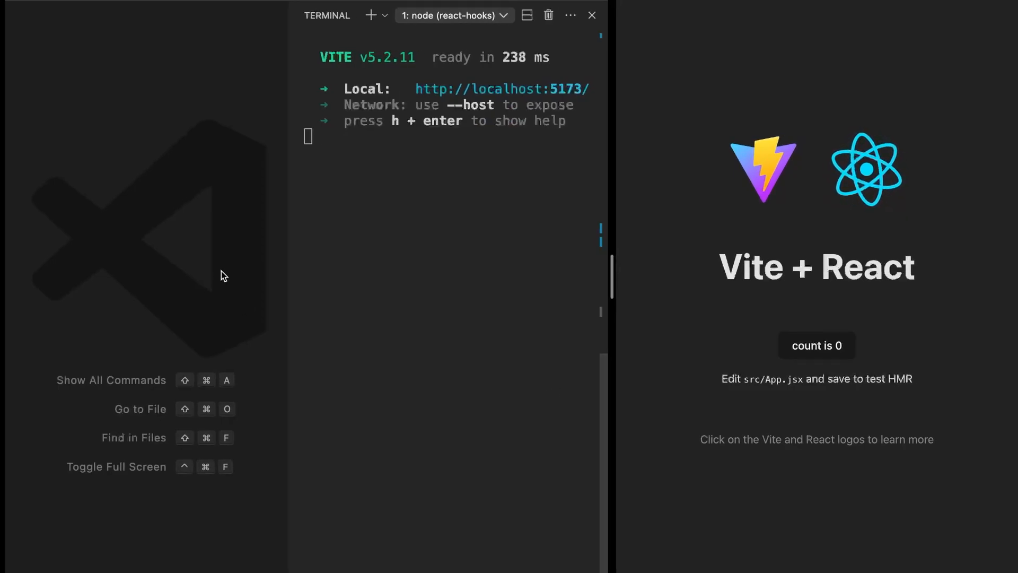
{"action": "mouse_move", "coordinate": [292, 246]}
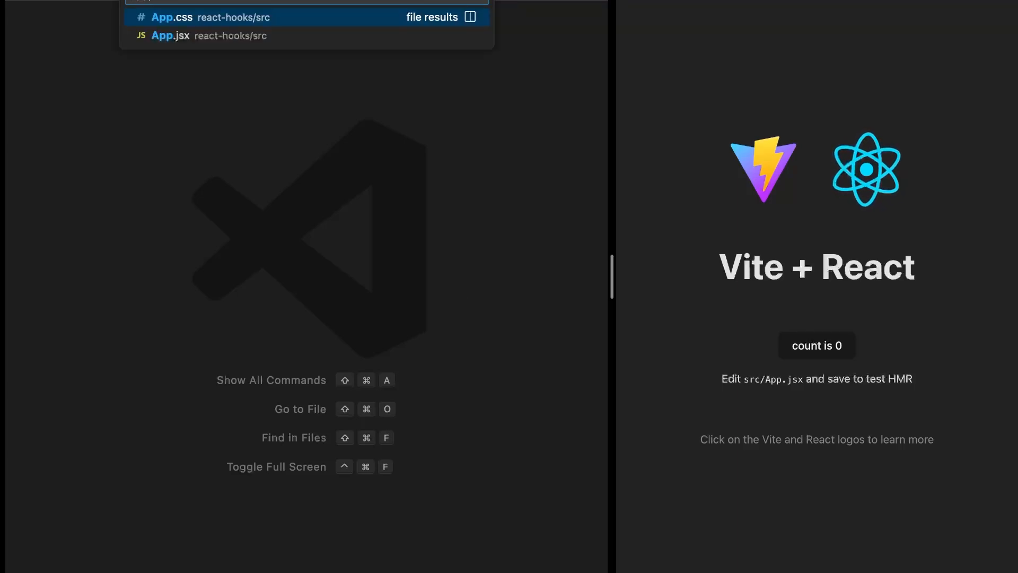
Open App.jsx from the Quick Open results beside the running app.
{"action": "left_click", "coordinate": [172, 35]}
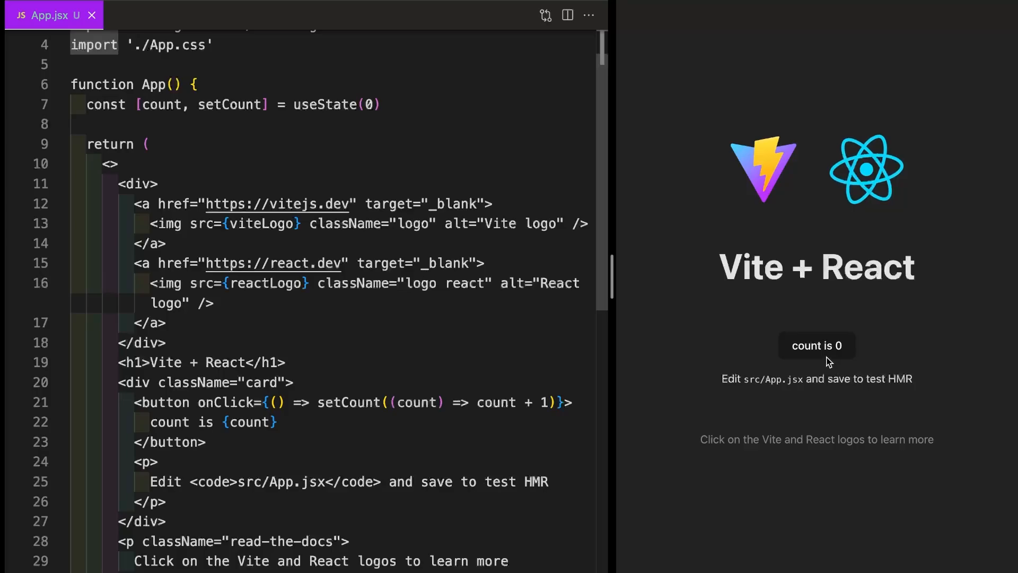
{"action": "mouse_move", "coordinate": [771, 437]}
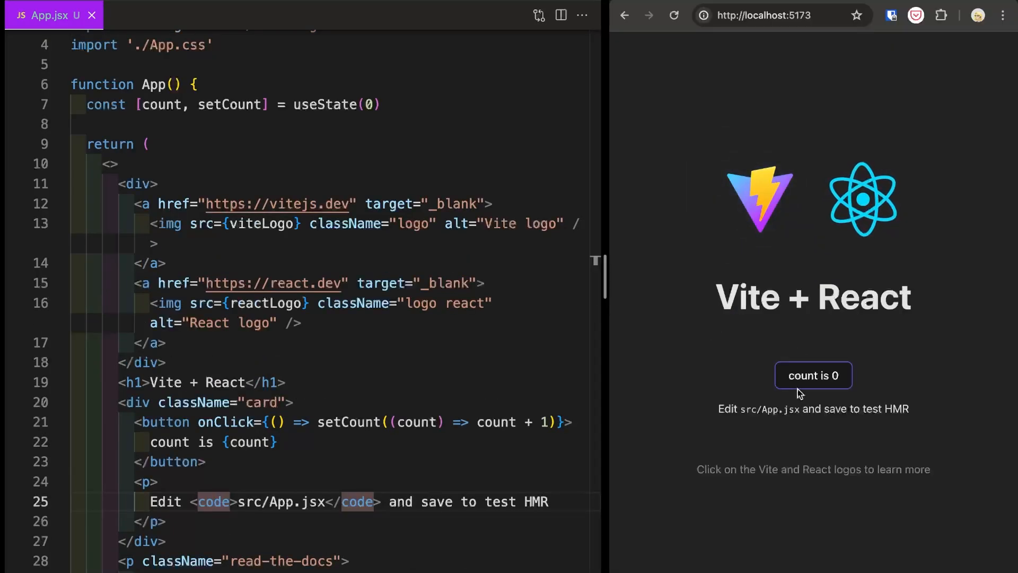
Raise the Chrome counter to 5 and retype App.jsx's h1 as 'My app'.
{"action": "left_click", "coordinate": [814, 375]}
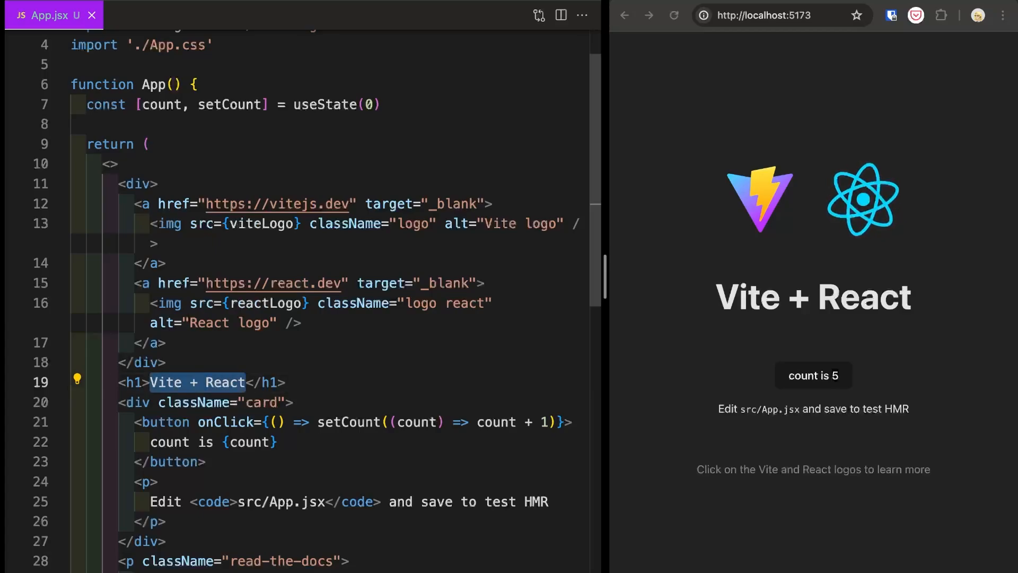
{"action": "type", "text": "My app"}
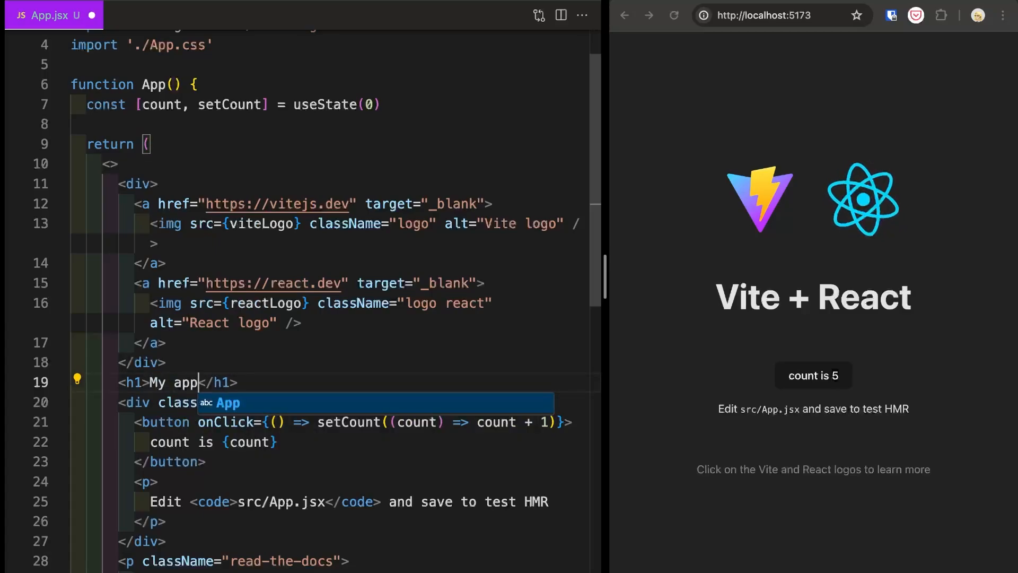